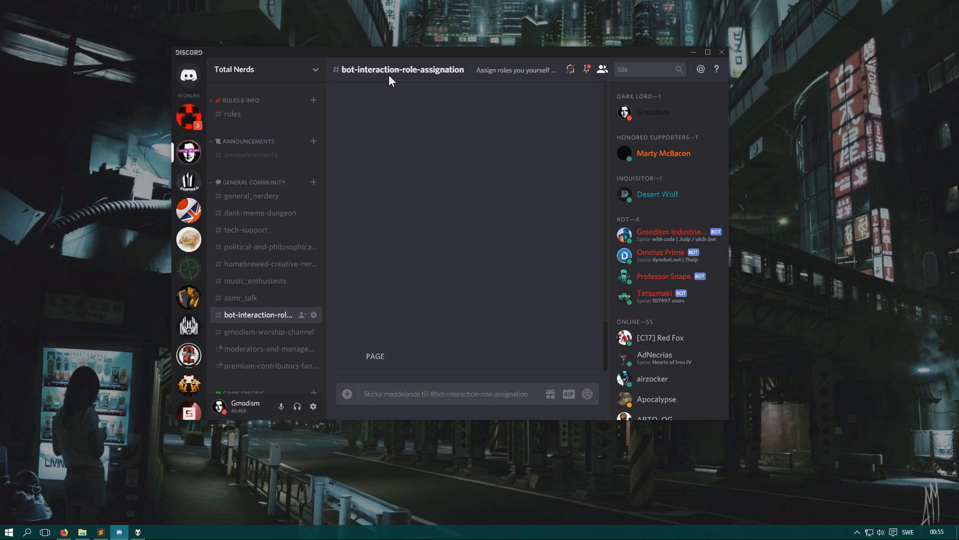
Compose and send '||SPOILER ALERT NONONO||' in the bot-interaction-role-assignation channel as a spoiler
left_click(446, 393)
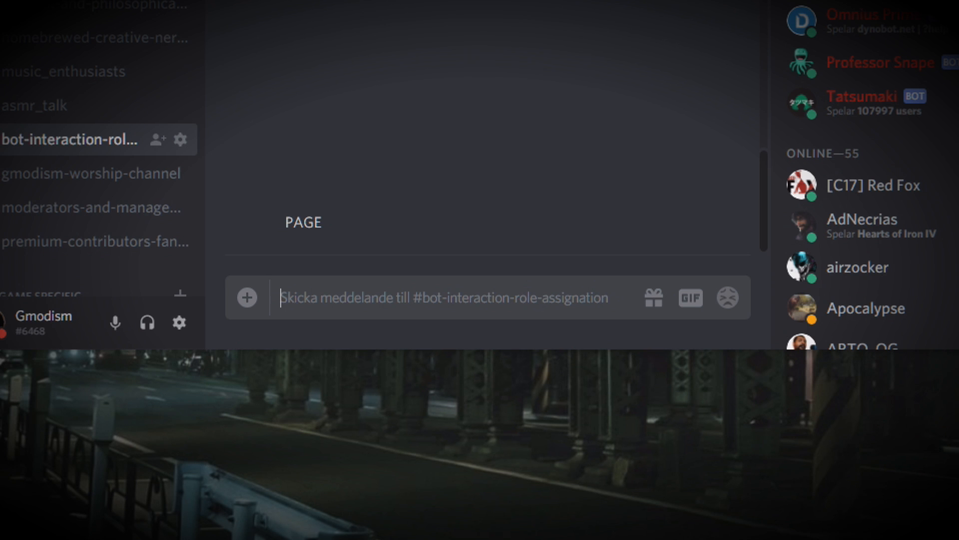
type("||")
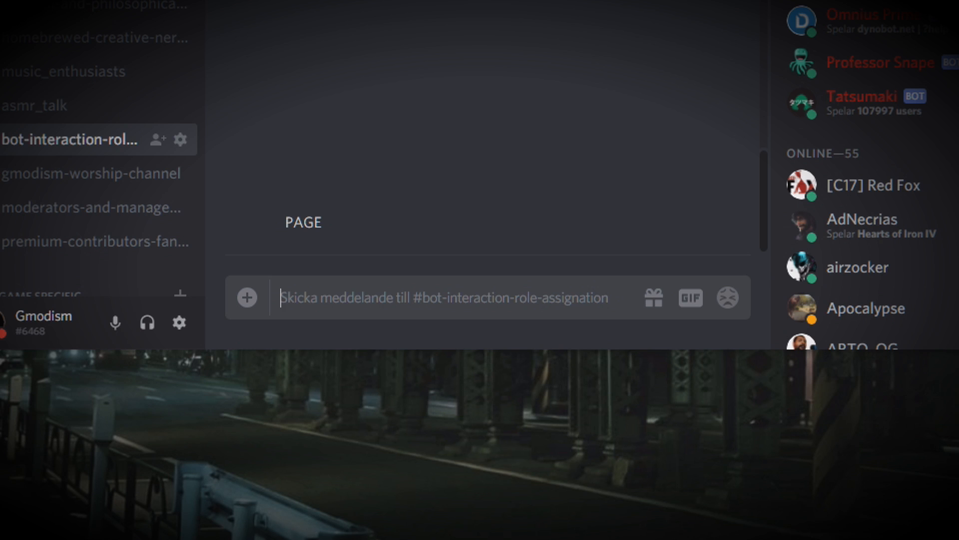
left_click(429, 298)
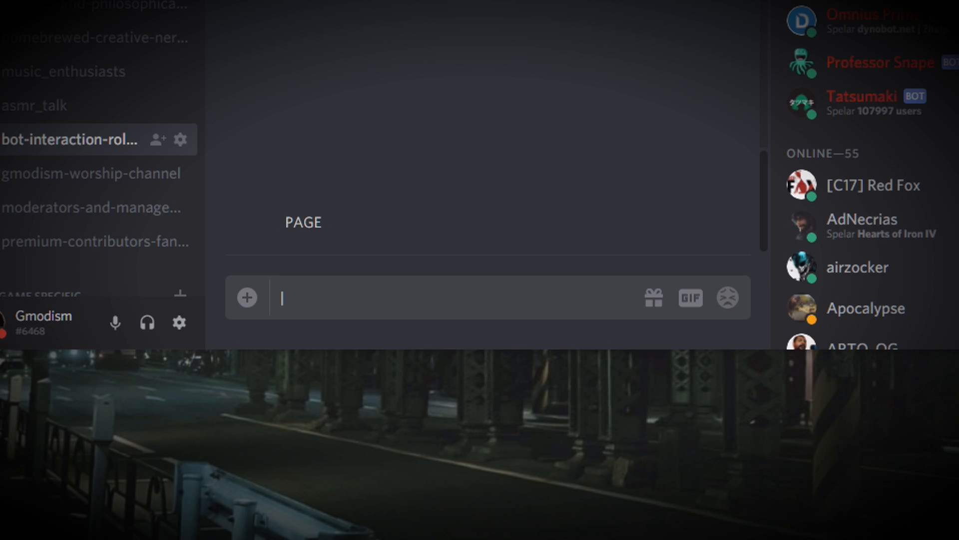
type("<<<>>>")
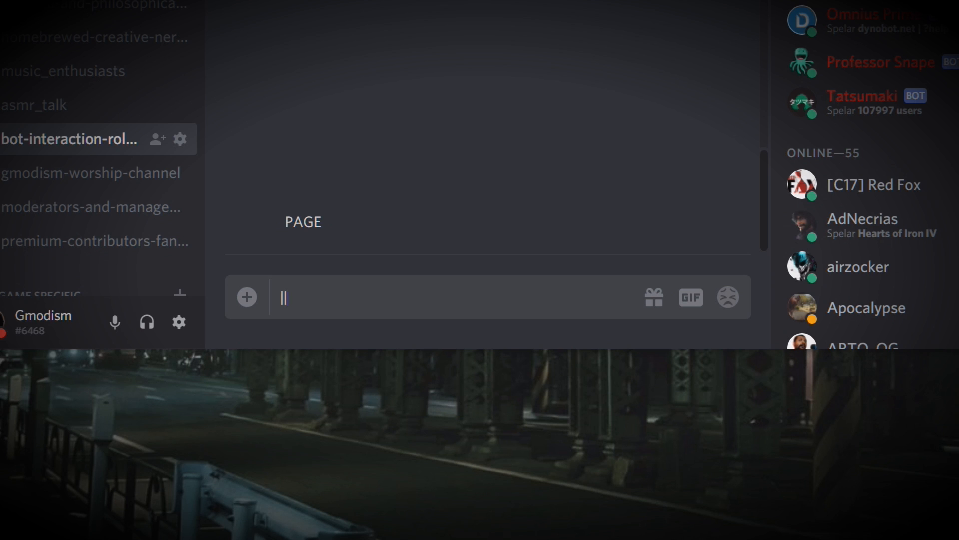
type("SPOILER ALERT")
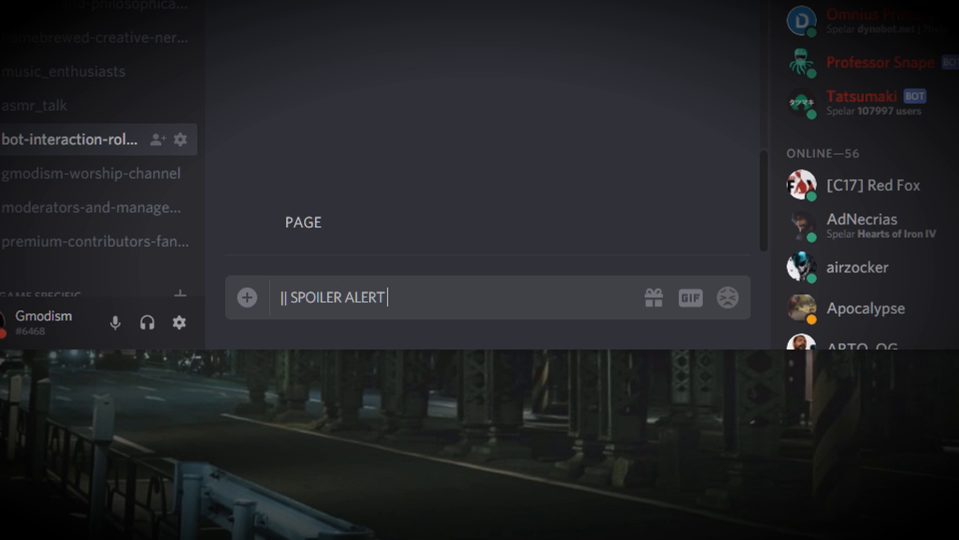
type("NONONO")
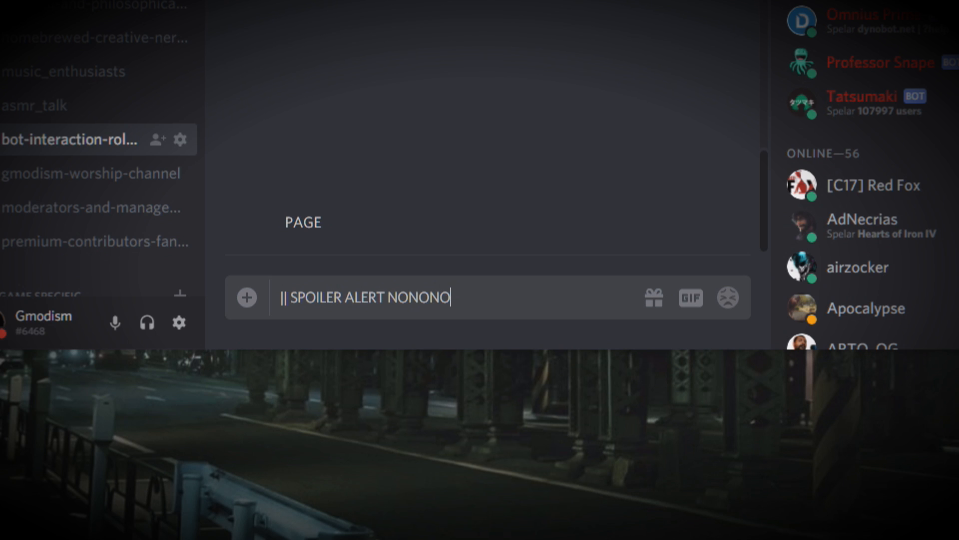
type("||")
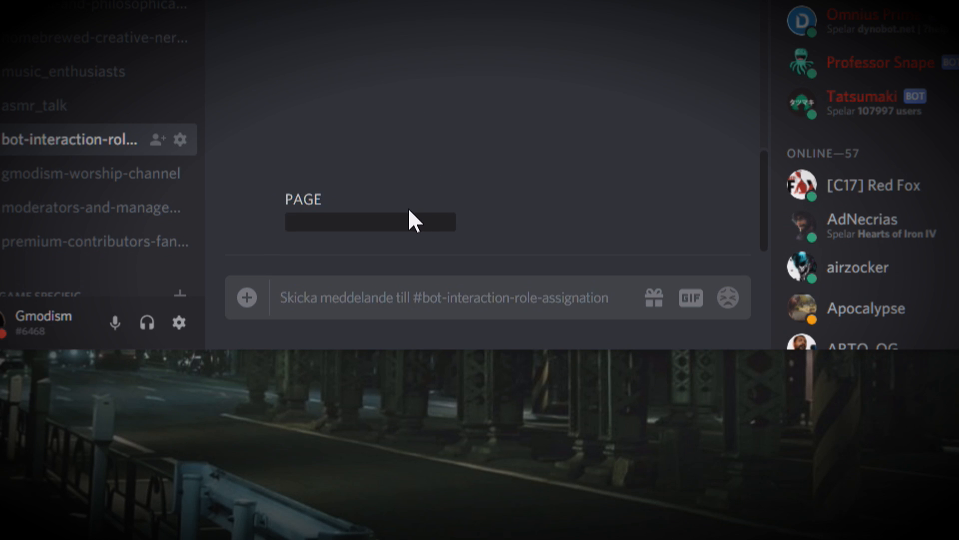
mouse_move(370, 251)
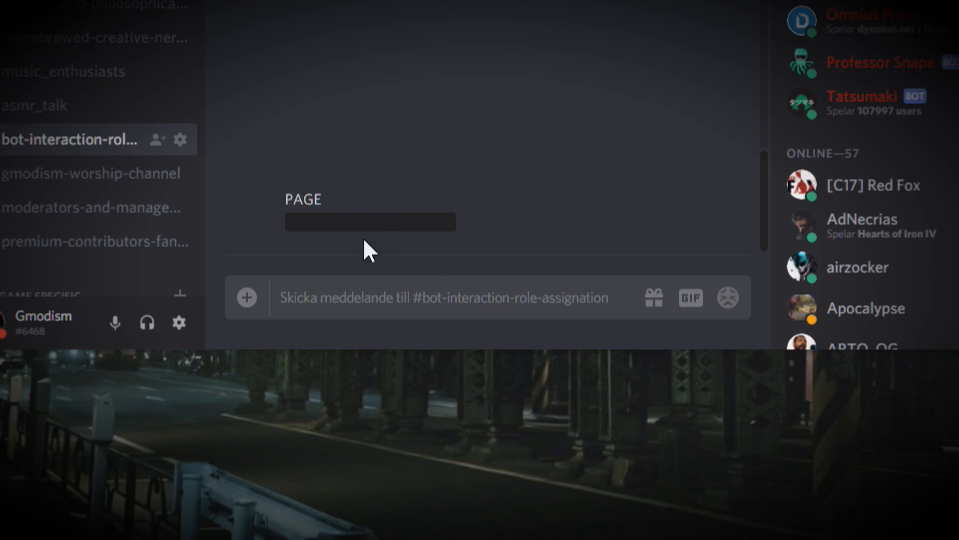
mouse_move(360, 220)
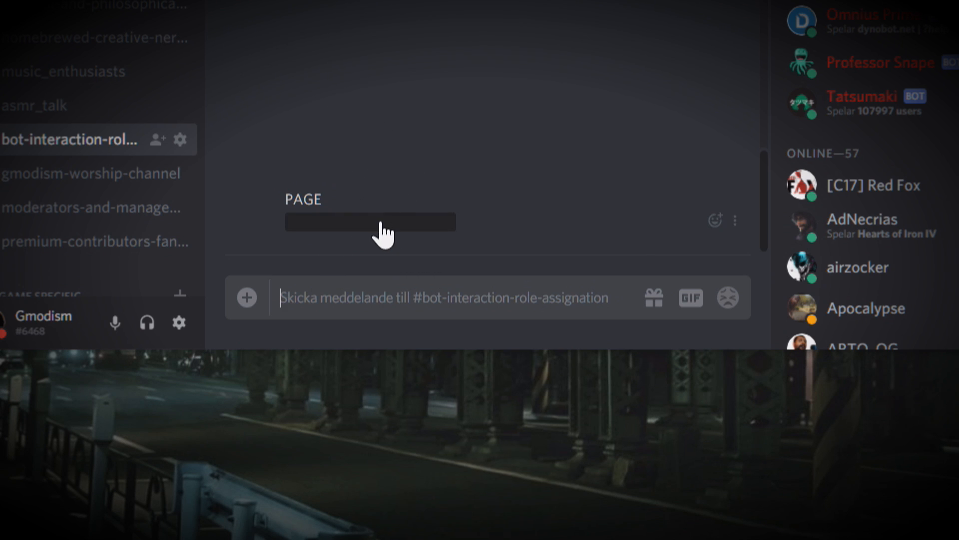
Reveal the black spoiler bar so 'SPOILER ALERT NONONO' becomes readable
left_click(370, 222)
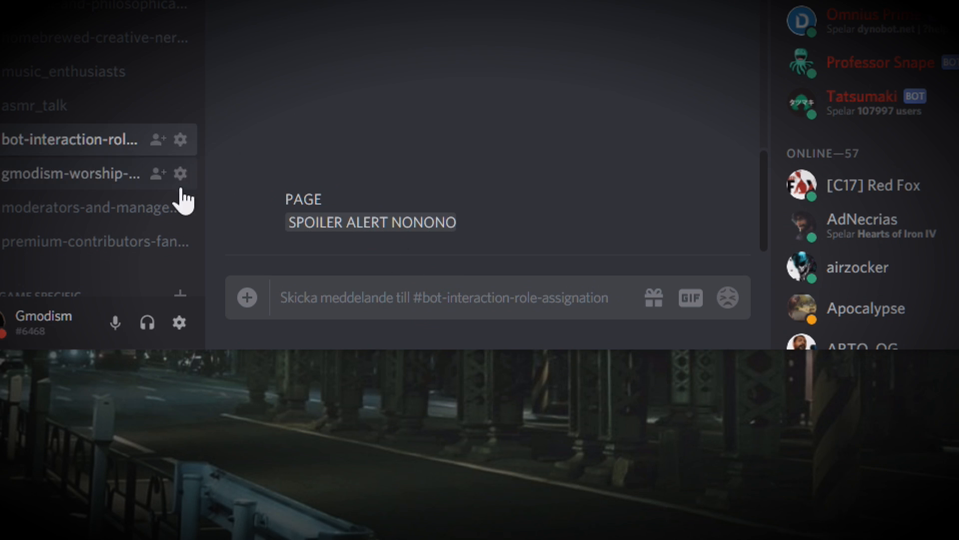
left_click(70, 173)
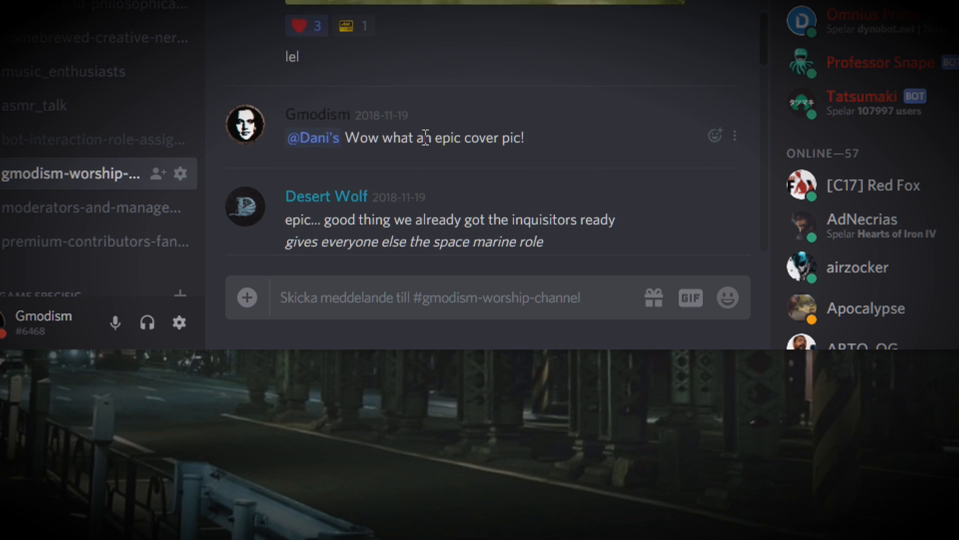
left_click(92, 139)
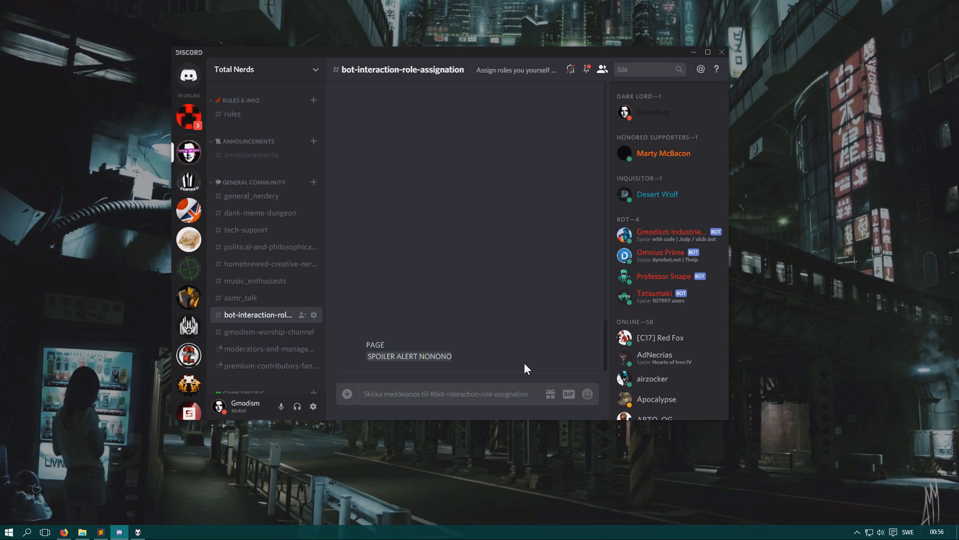
mouse_move(476, 271)
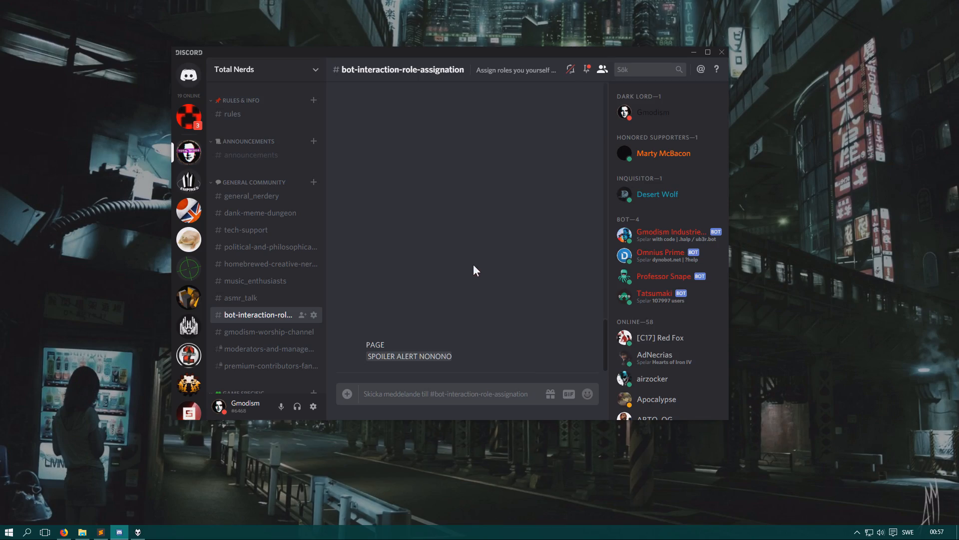